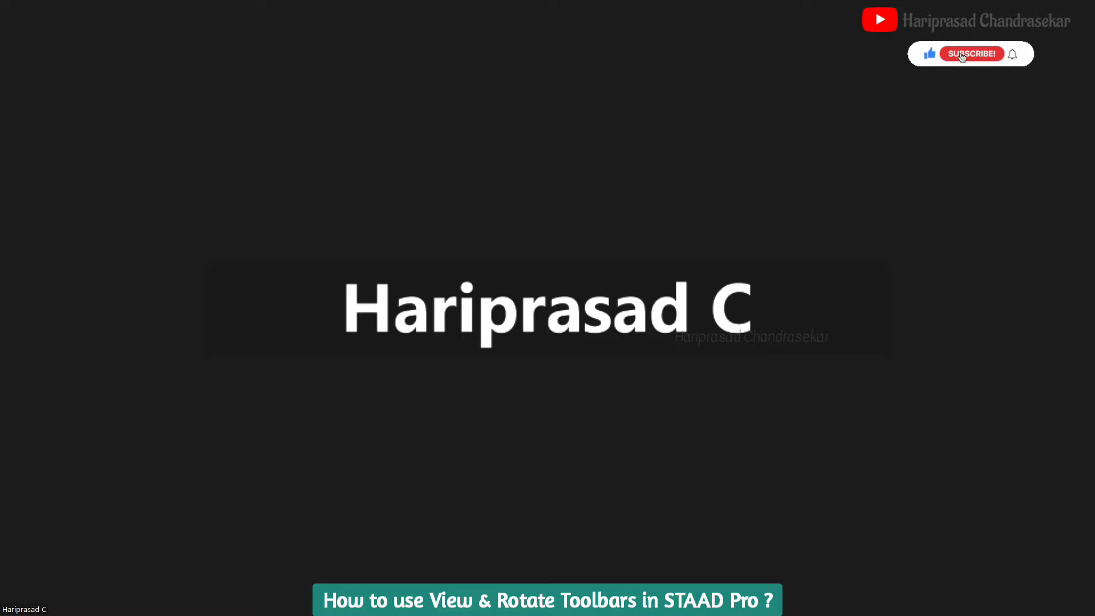
Fit the whole frame structure into the view before rotating
left_click(970, 53)
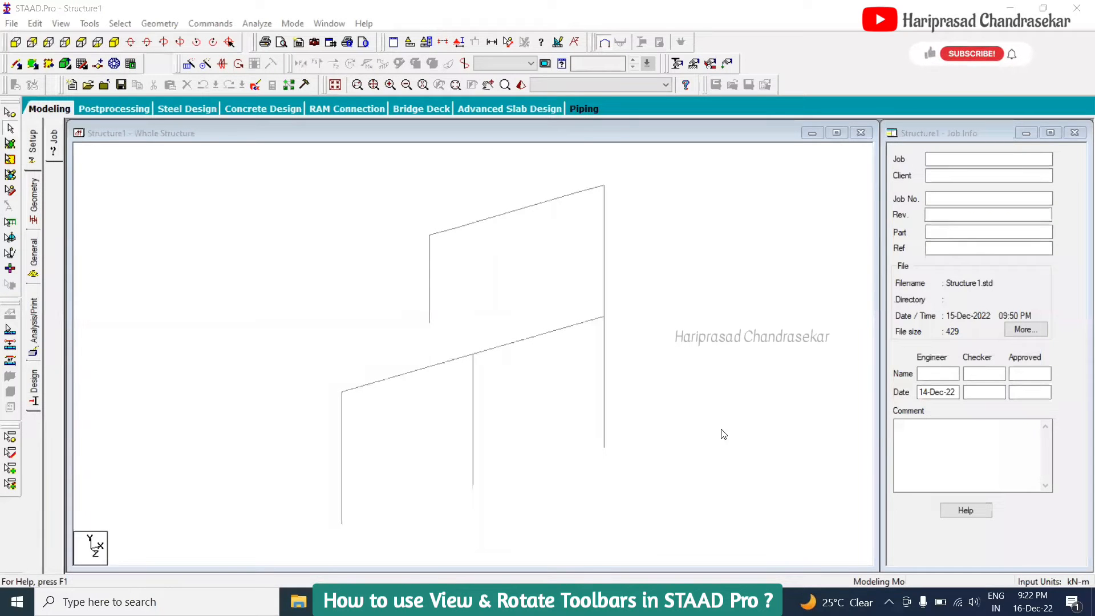
mouse_move(931, 56)
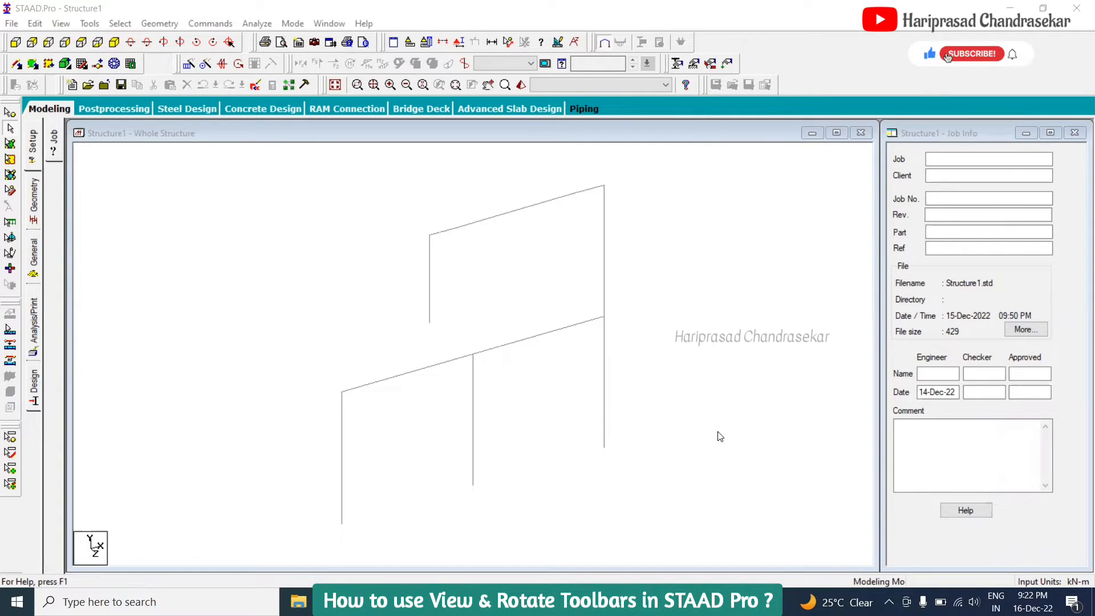
left_click(970, 54)
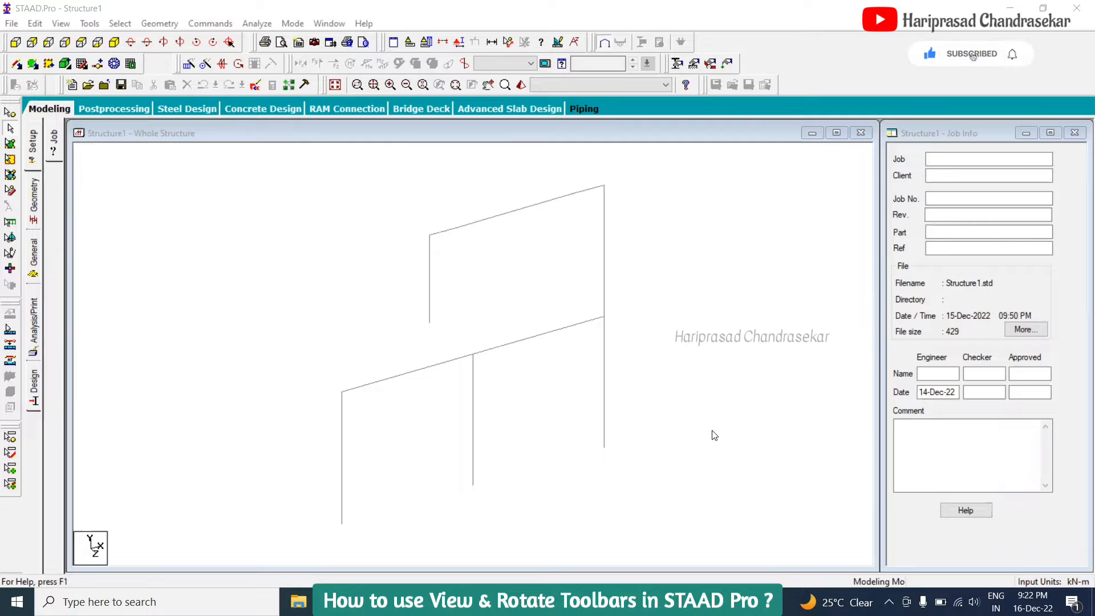
mouse_move(552, 427)
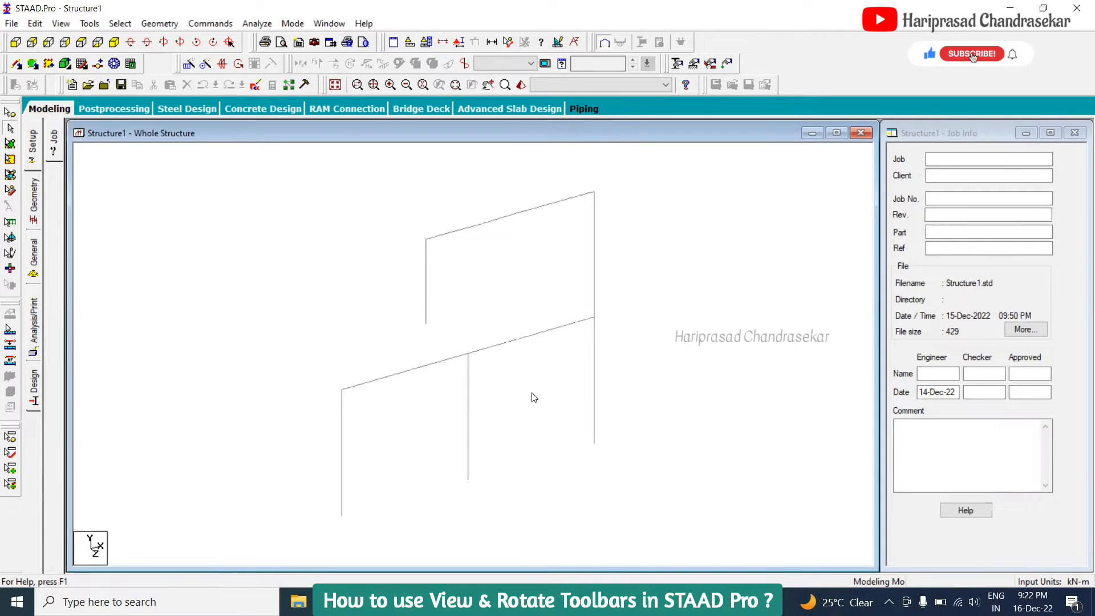
left_click(971, 54)
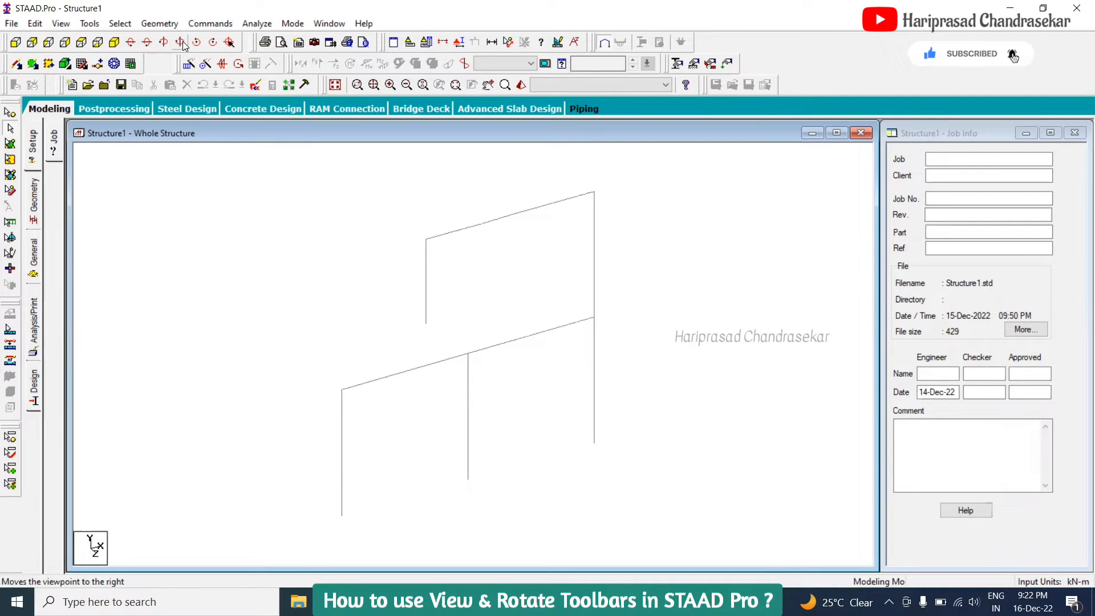
Rotate the frame view right, down and left until it appears edge-on as a horizontal line
left_click(181, 42)
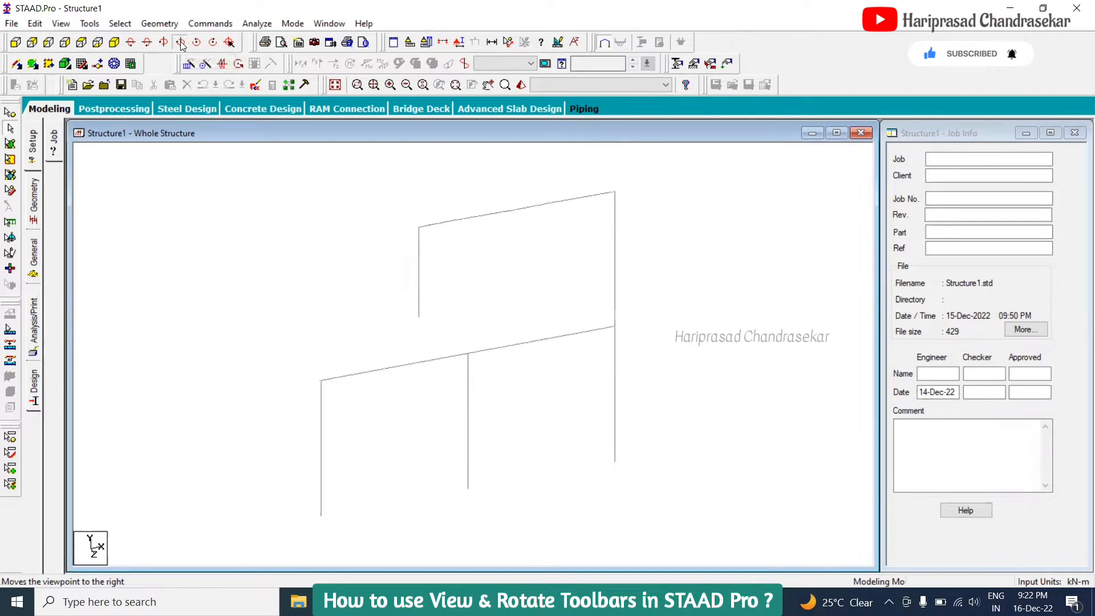
left_click(180, 42)
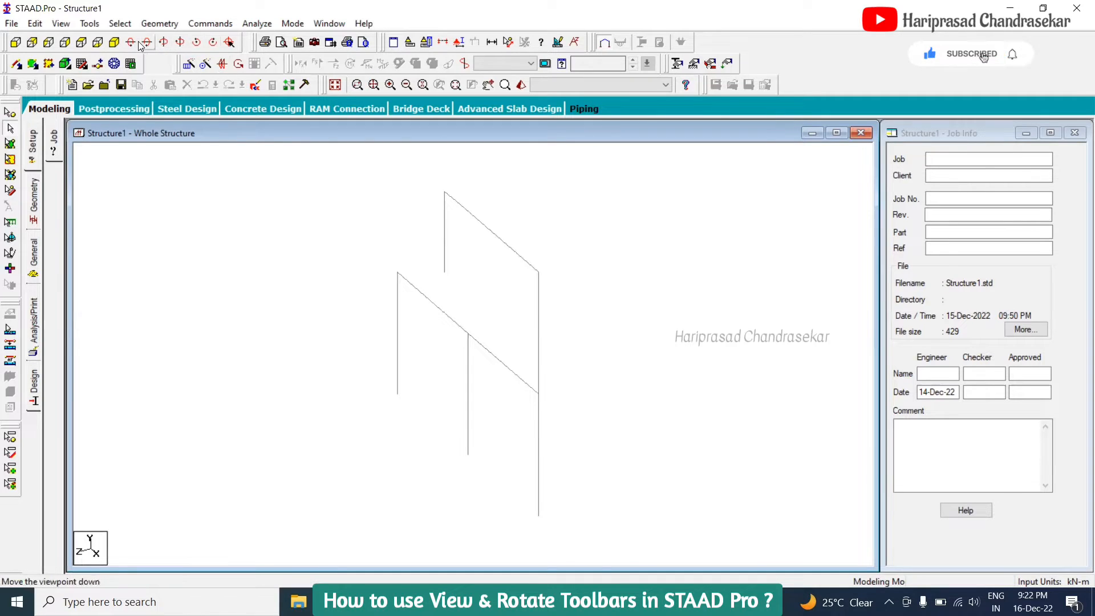
mouse_move(163, 42)
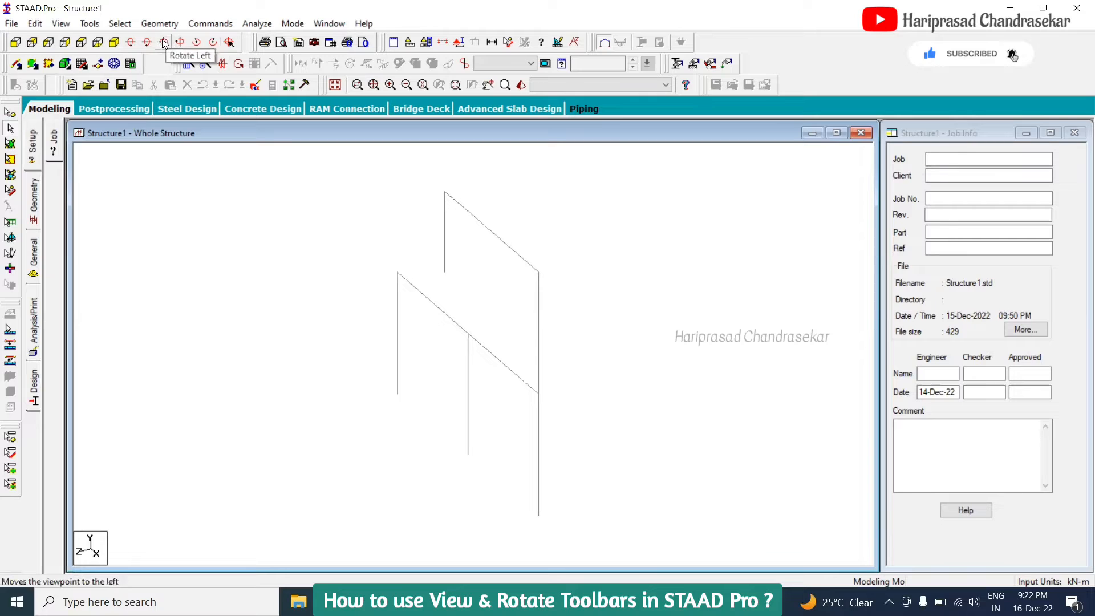
left_click(163, 42)
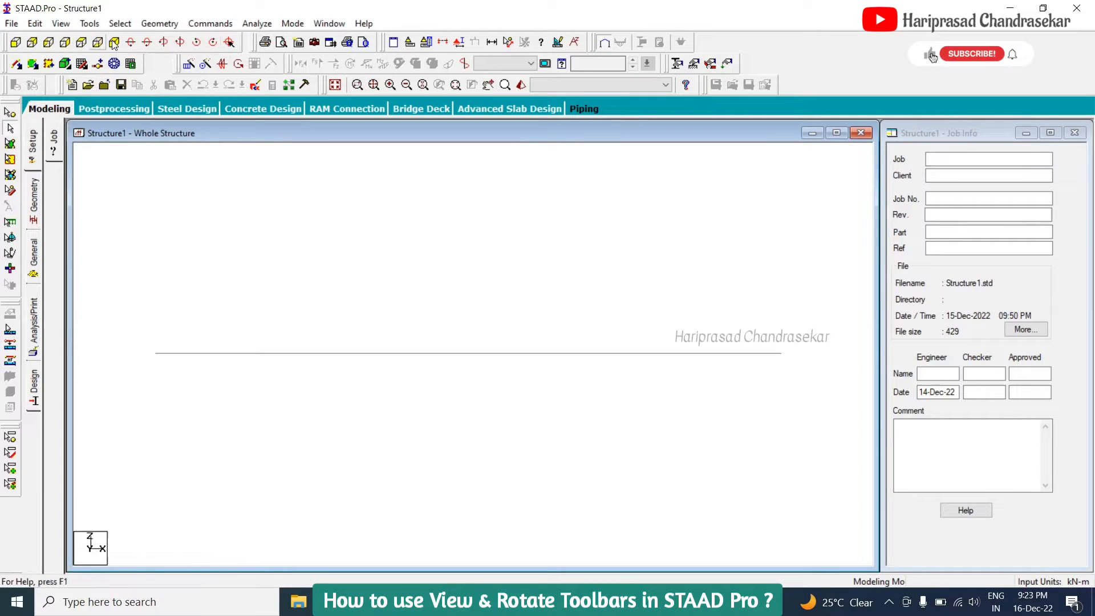
Restore the frame model to its default isometric view
left_click(114, 42)
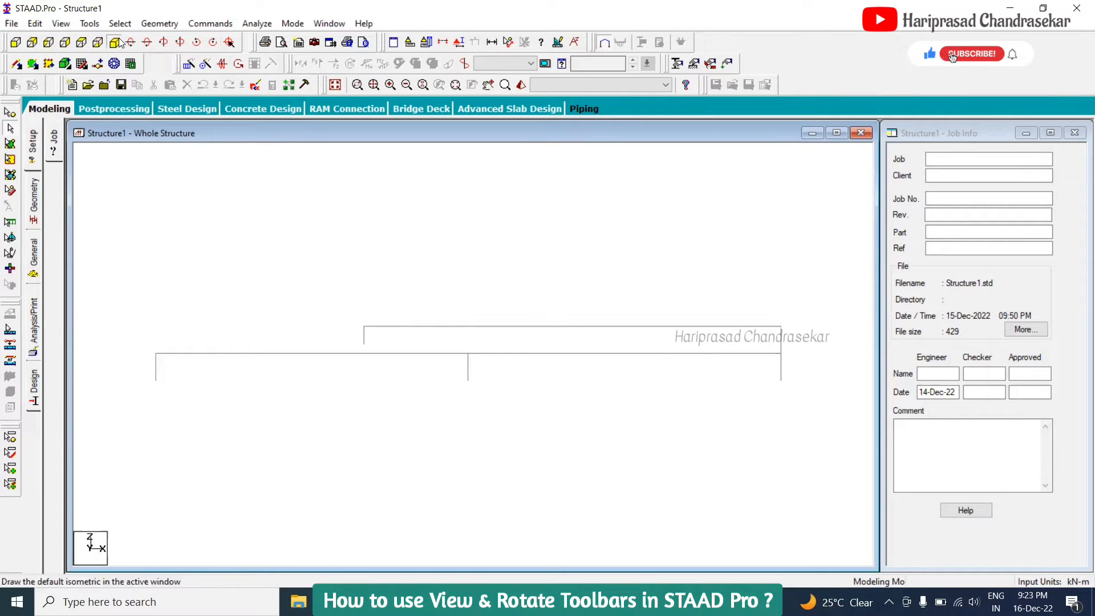
left_click(119, 43)
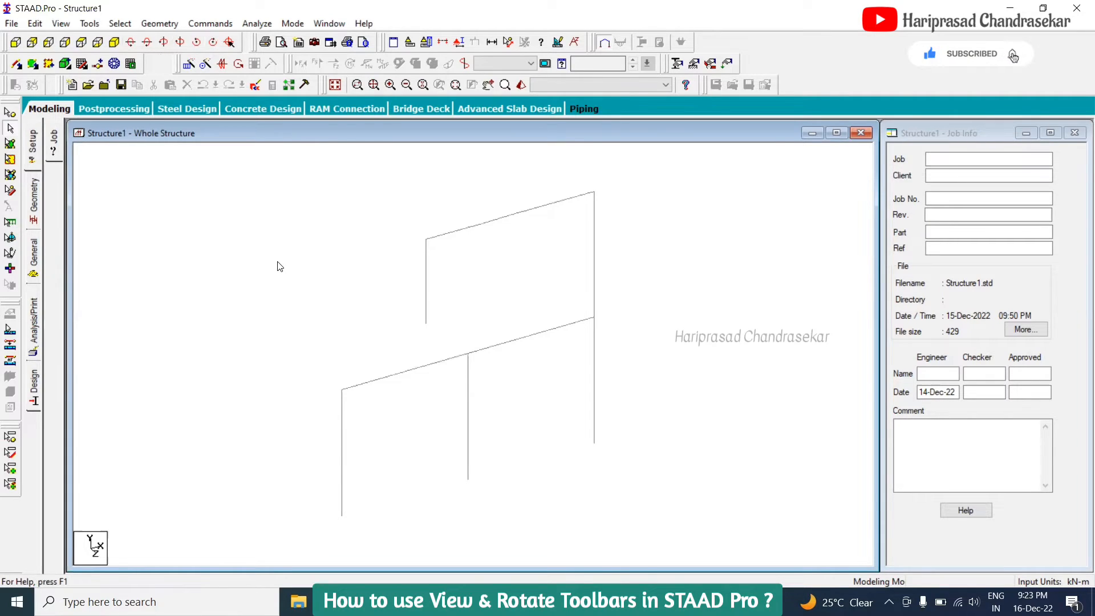
mouse_move(332, 218)
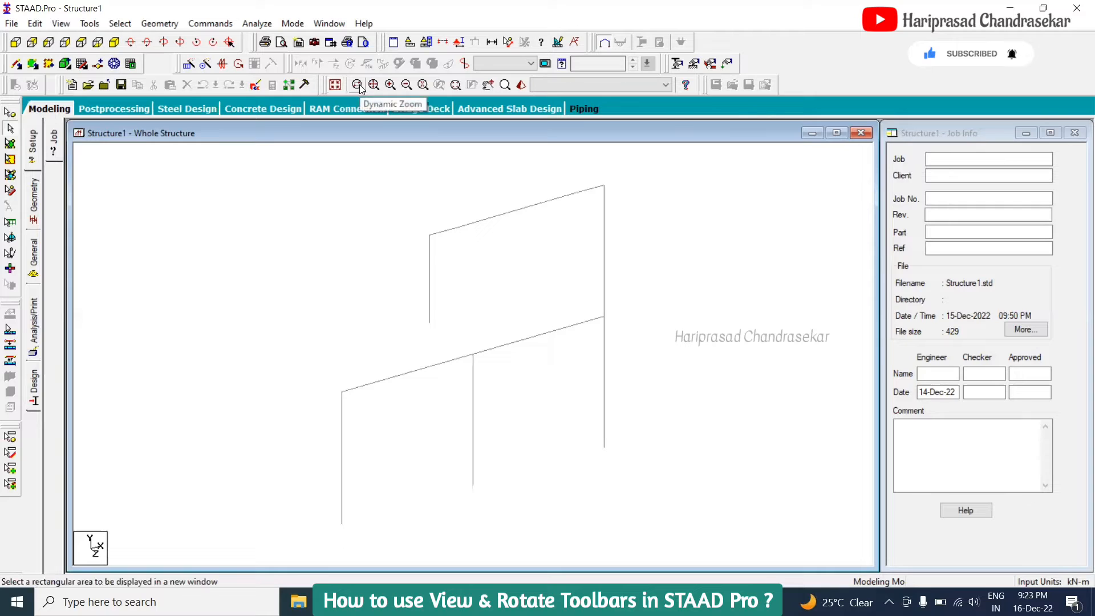
Mark a zoom rectangle around the upper frame, view it in the zoom window, then close that window
left_click_drag(404, 165, 486, 286)
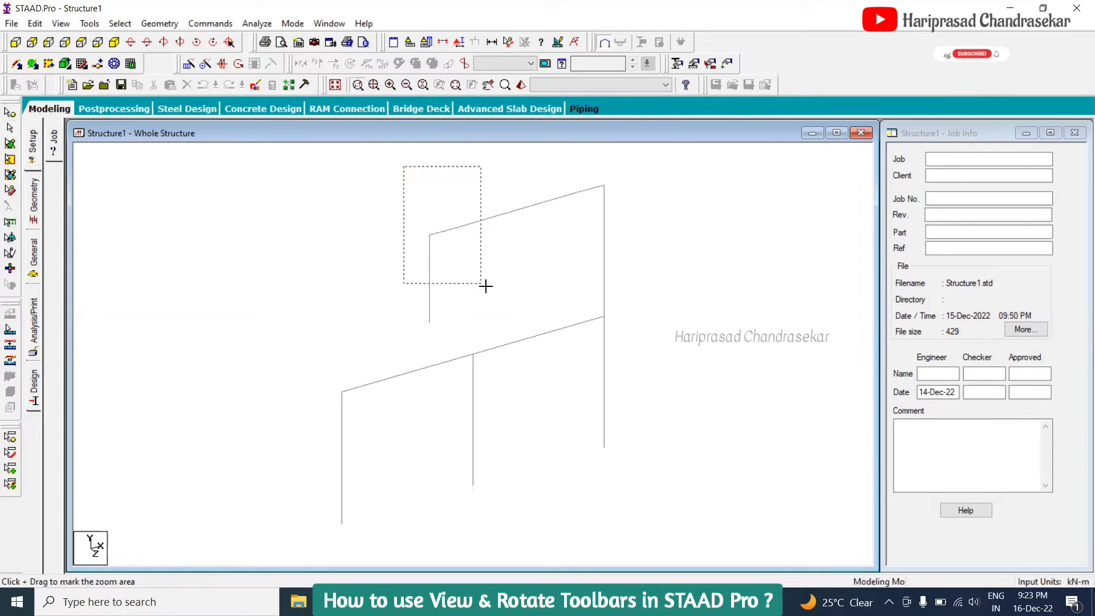
left_click_drag(486, 287, 509, 288)
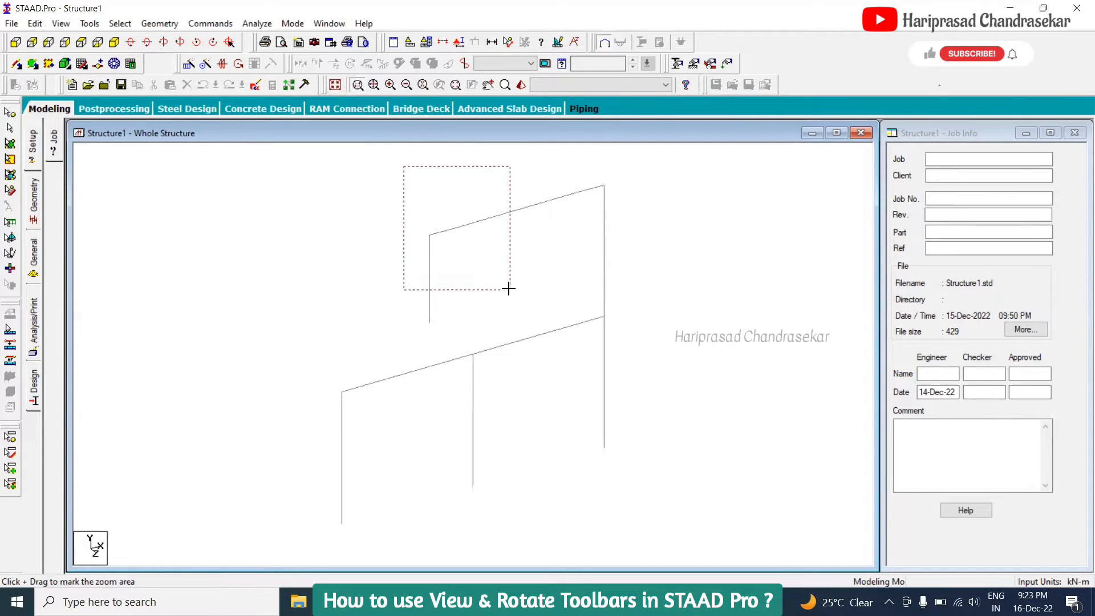
left_click_drag(402, 165, 511, 289)
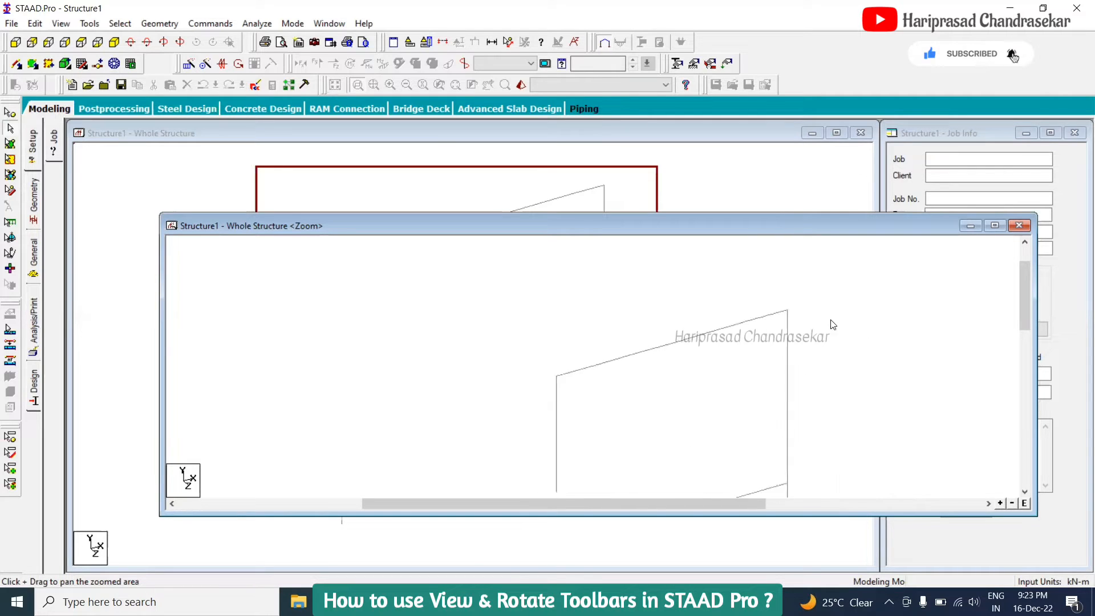
left_click(1018, 225)
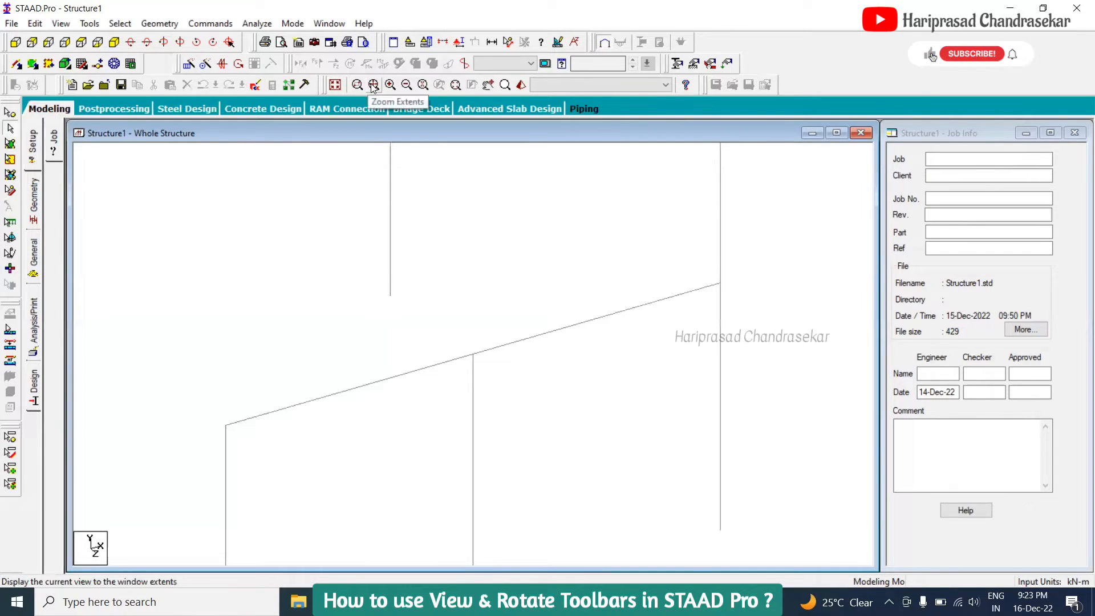
Fit the whole frame to the window, then zoom in and out so it shows slightly larger
left_click(373, 83)
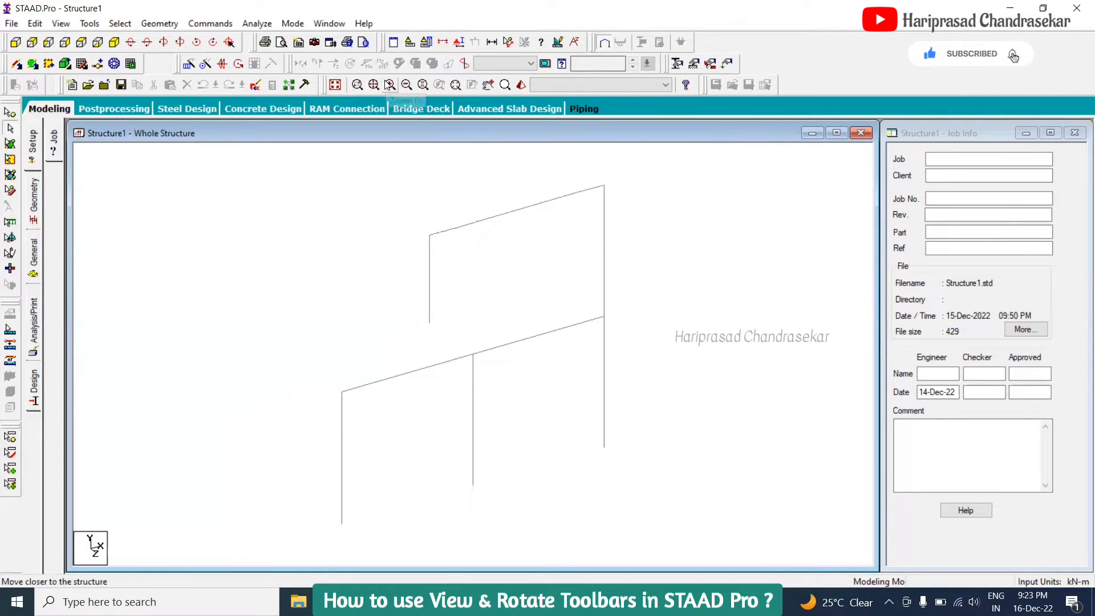
left_click(390, 84)
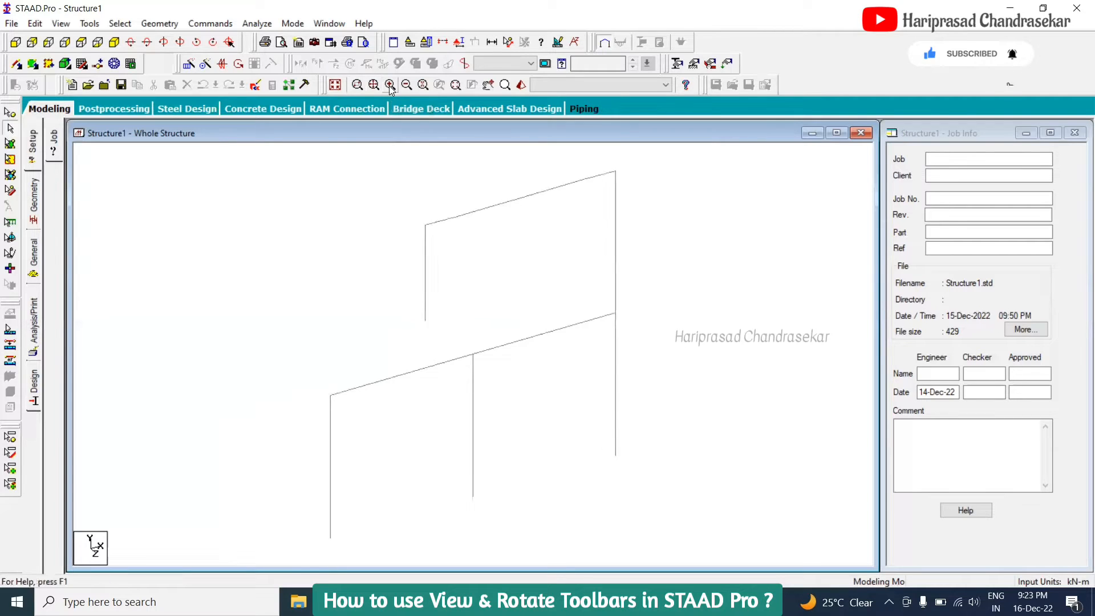
left_click(406, 85)
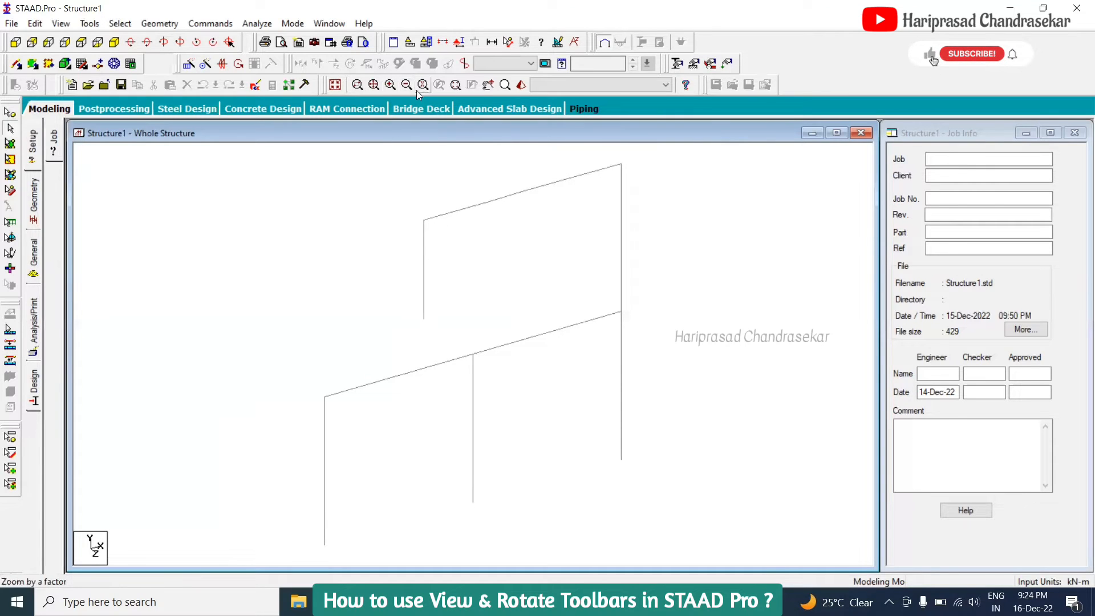
mouse_move(423, 84)
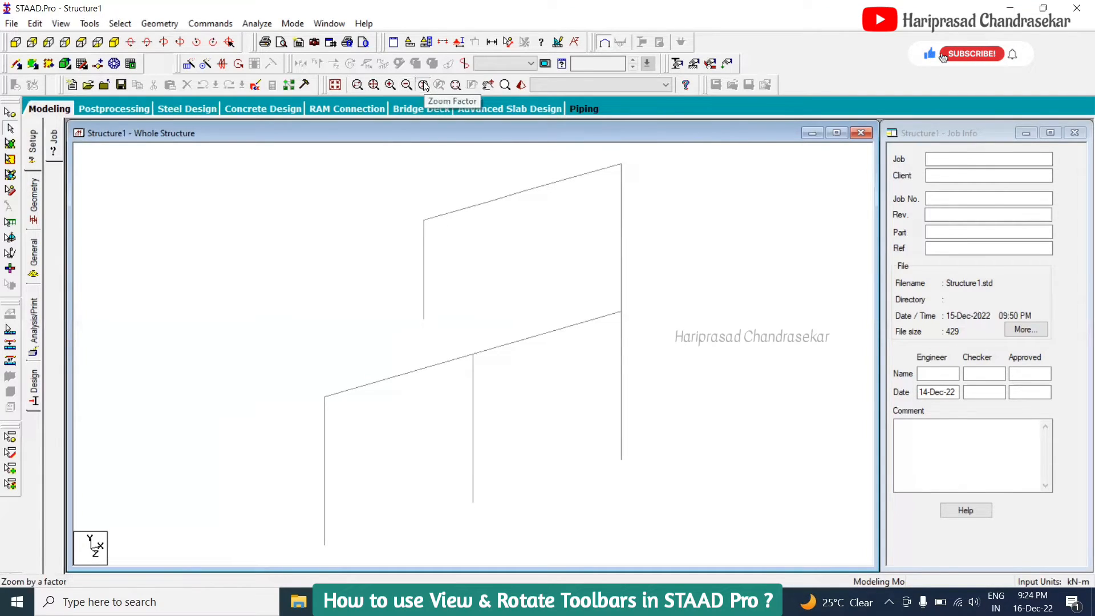
left_click(422, 83)
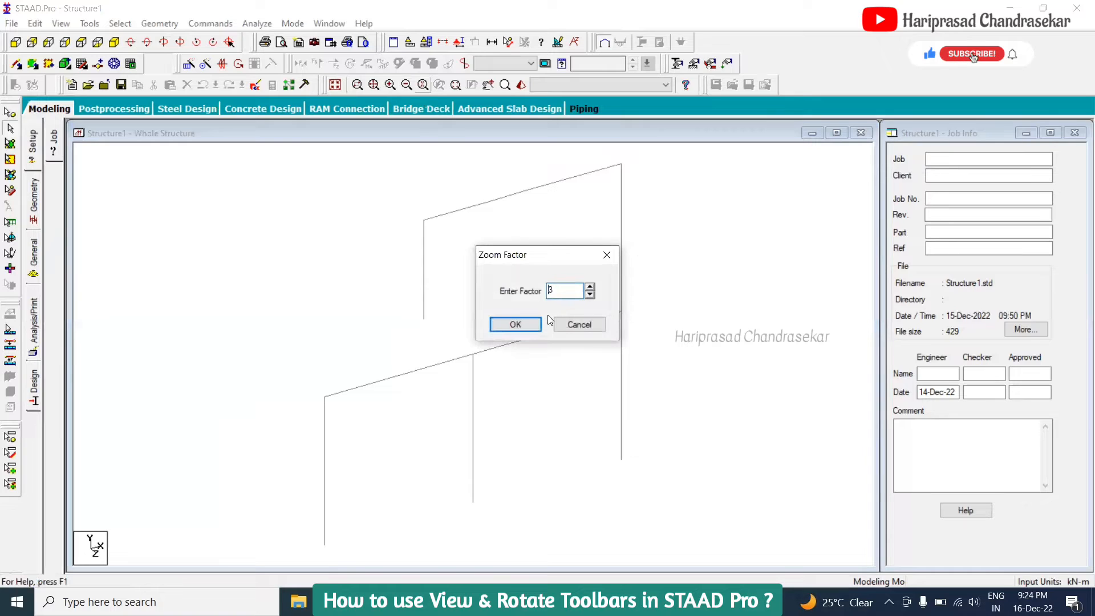
left_click(514, 324)
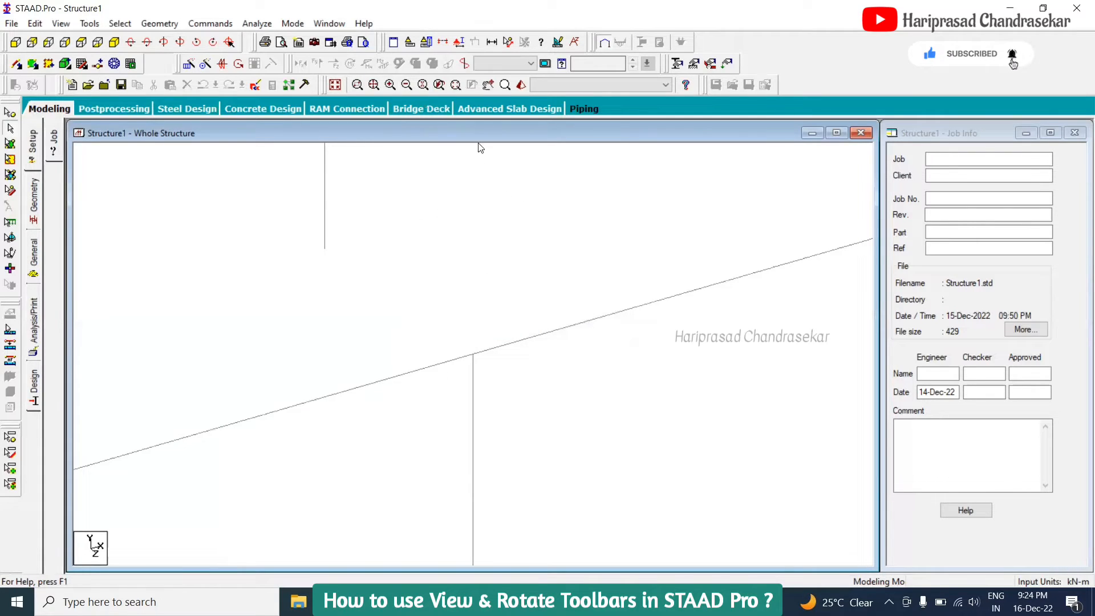
mouse_move(437, 84)
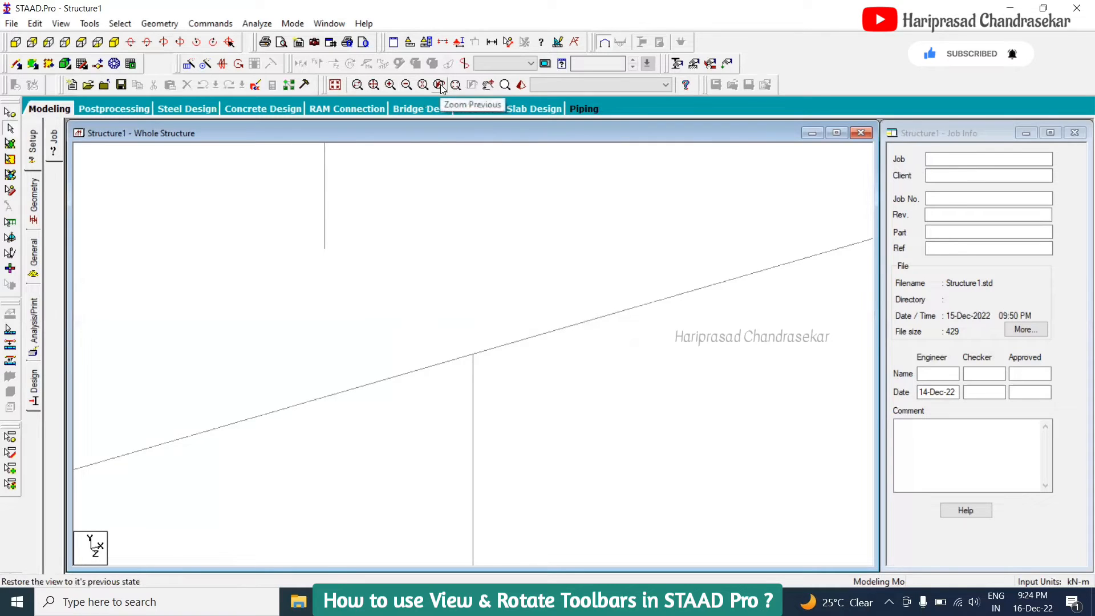
left_click(438, 84)
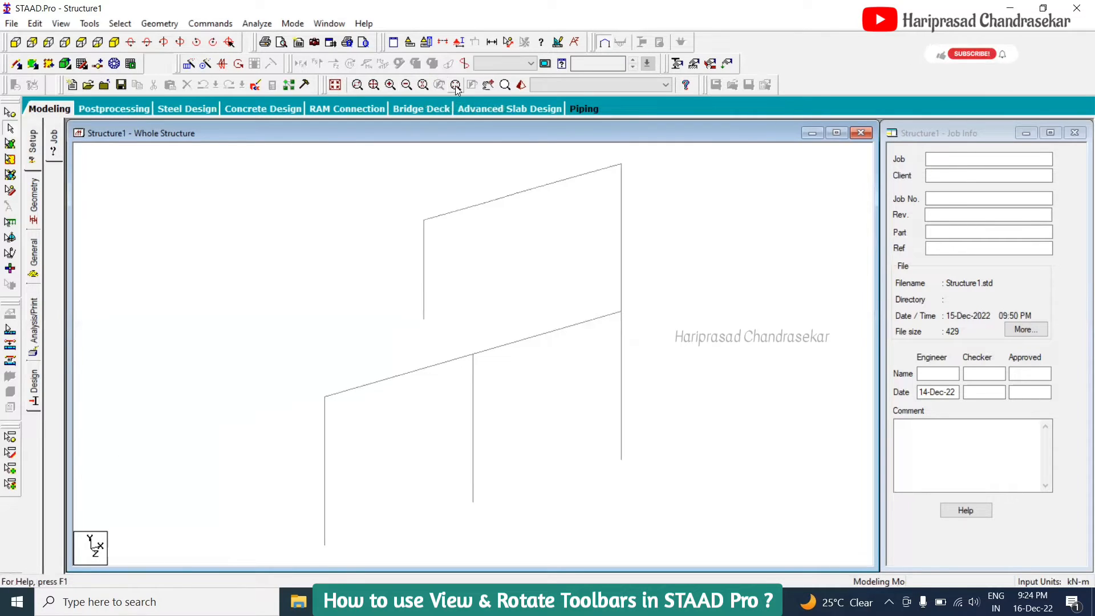
left_click(455, 84)
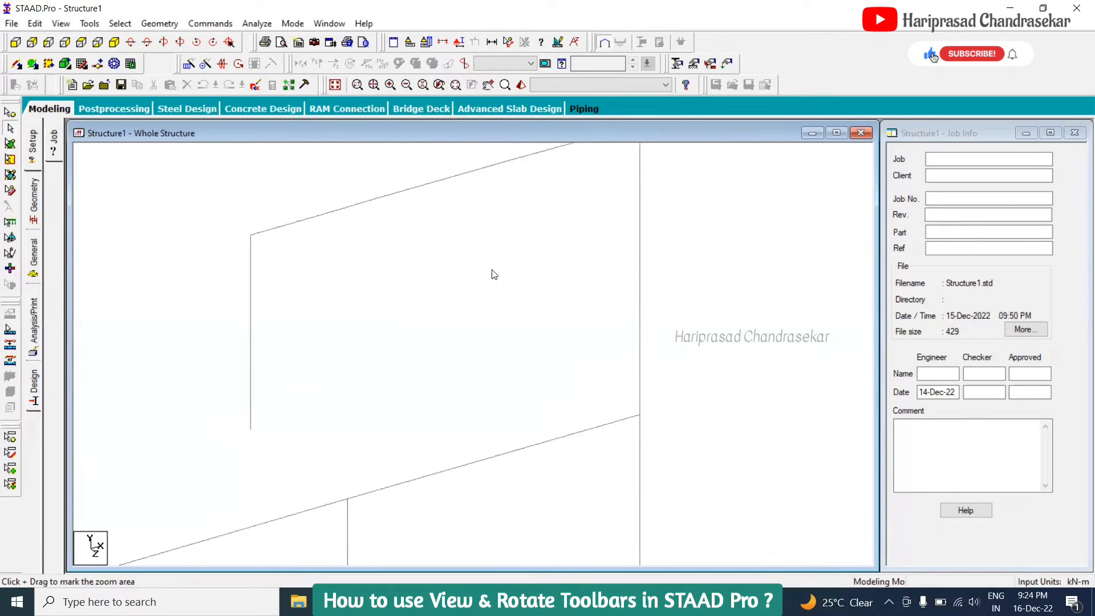
mouse_move(657, 391)
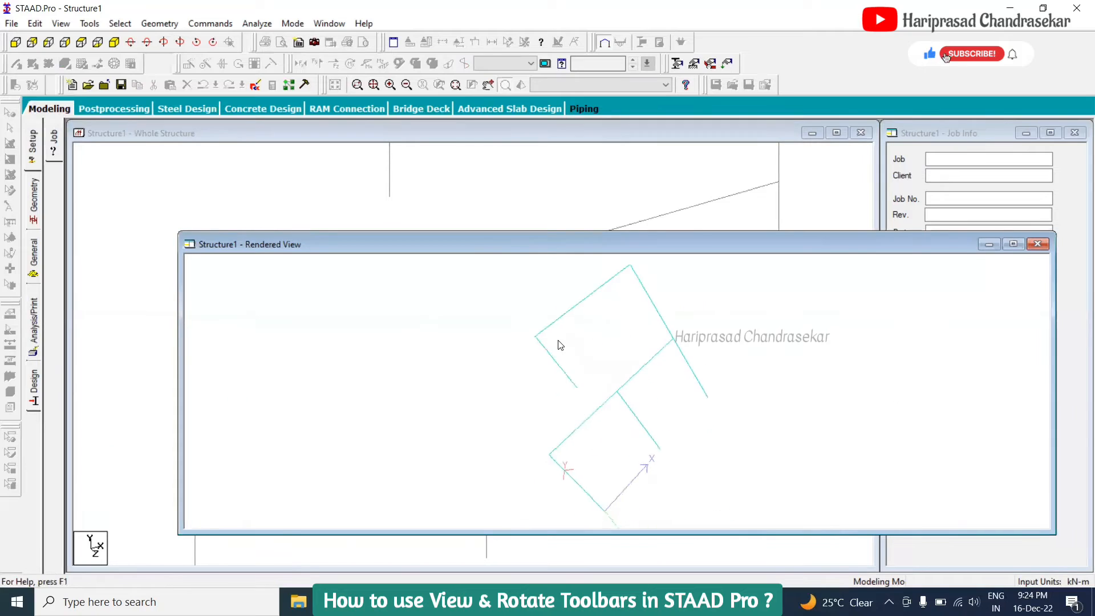
Close the rendered view and fit the entire frame model back into the main window
left_click(1036, 244)
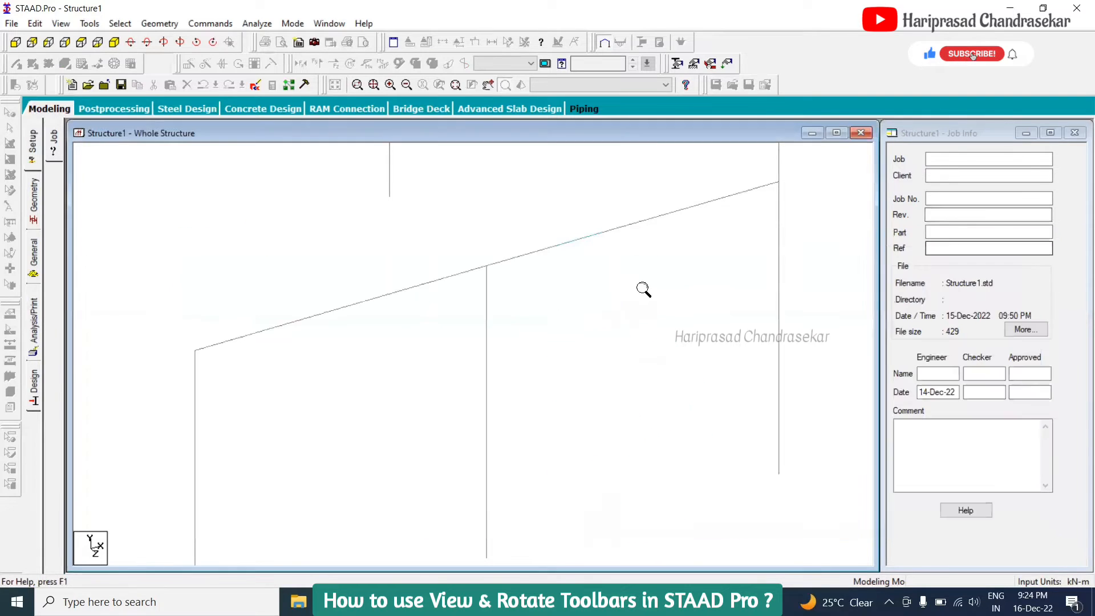
left_click(970, 53)
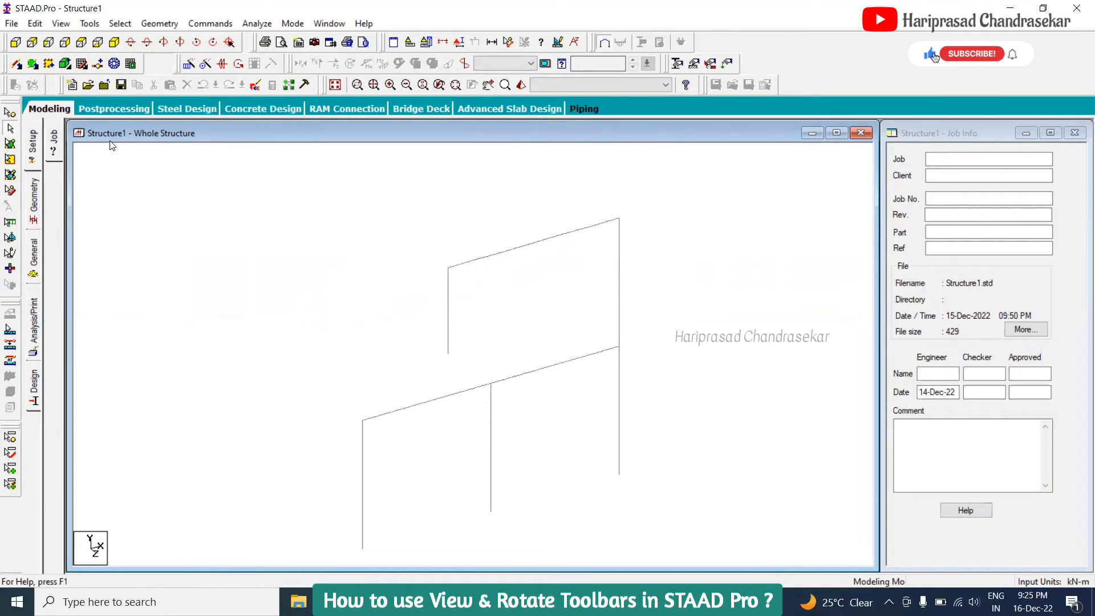
mouse_move(421, 224)
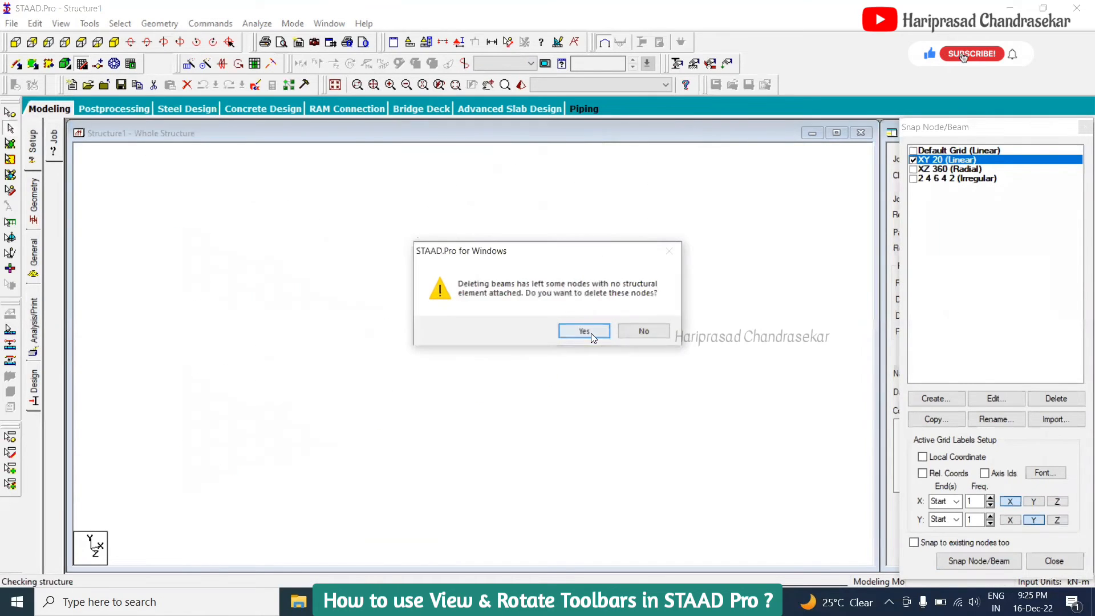
Confirm deleting the orphan nodes along with the beams, leaving only the empty grid
left_click(584, 331)
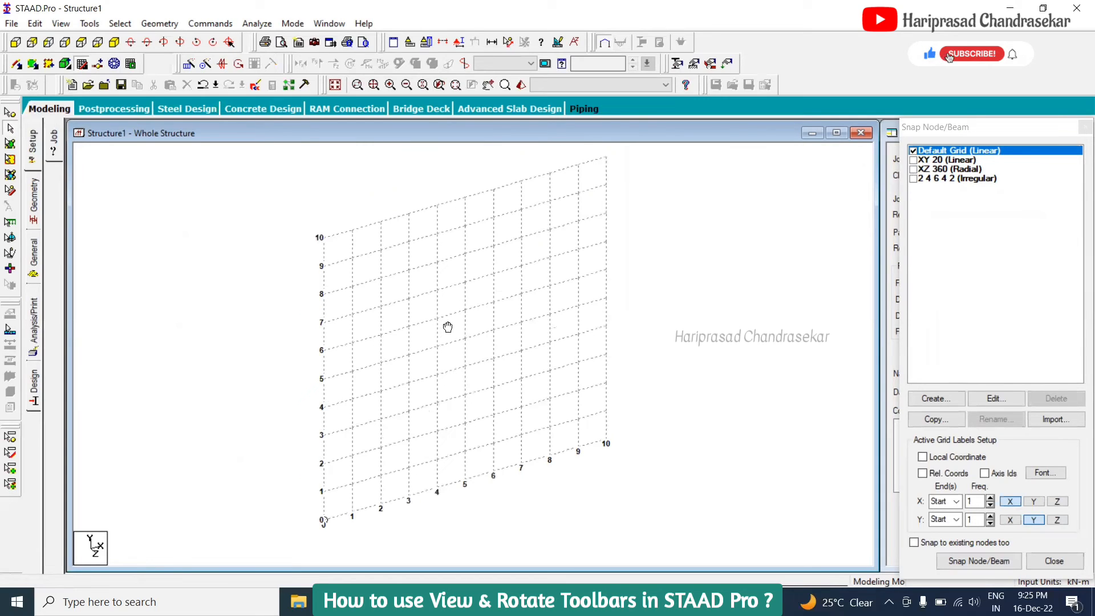
left_click(970, 54)
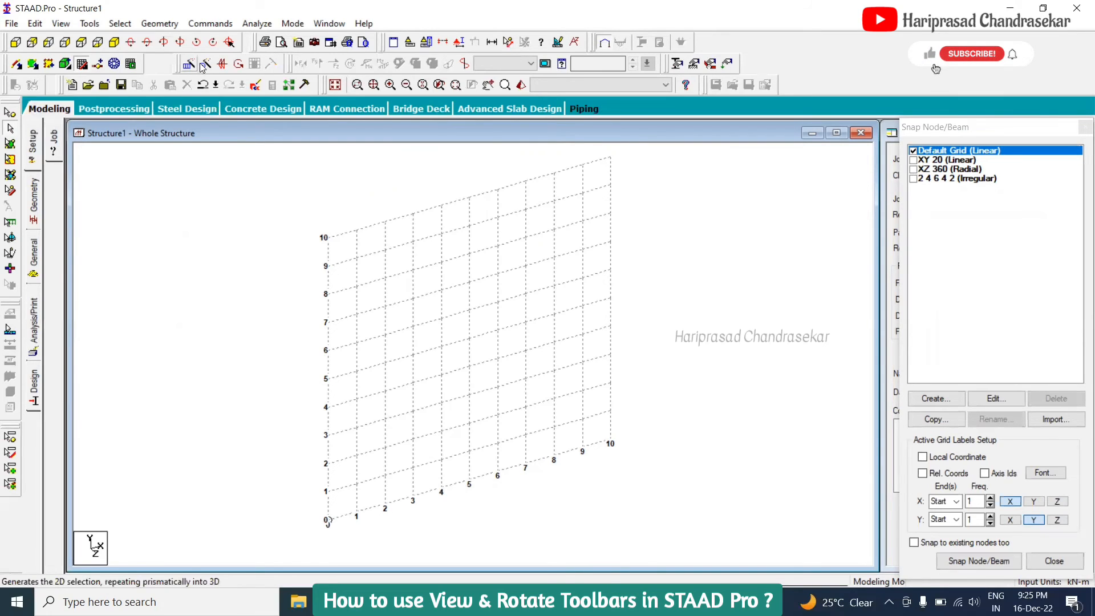
mouse_move(204, 64)
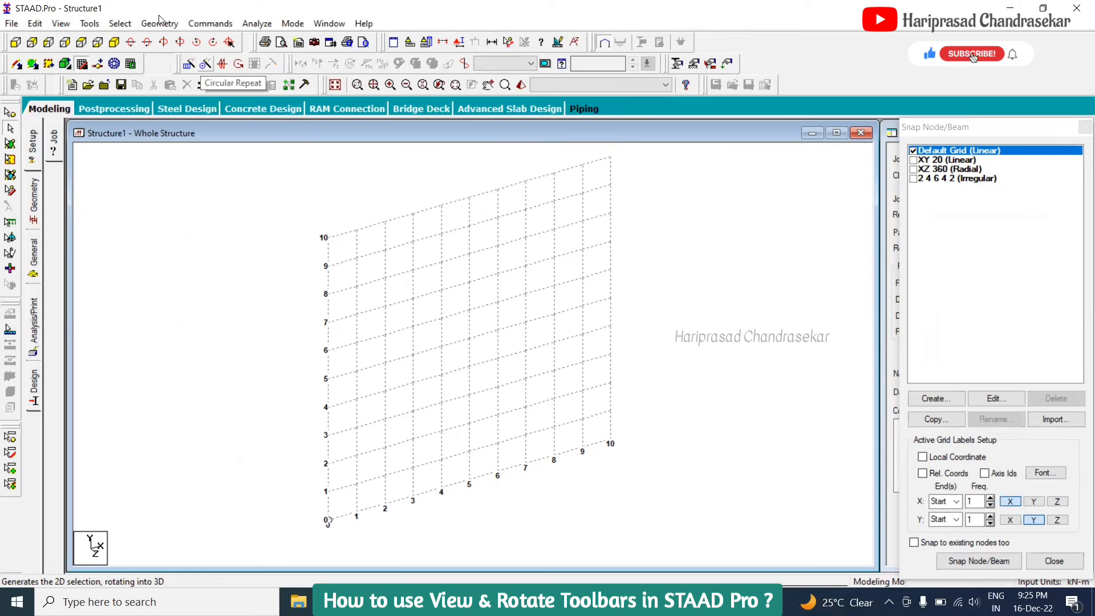
Show the Geometry menu's modelling commands over the empty grid
left_click(158, 23)
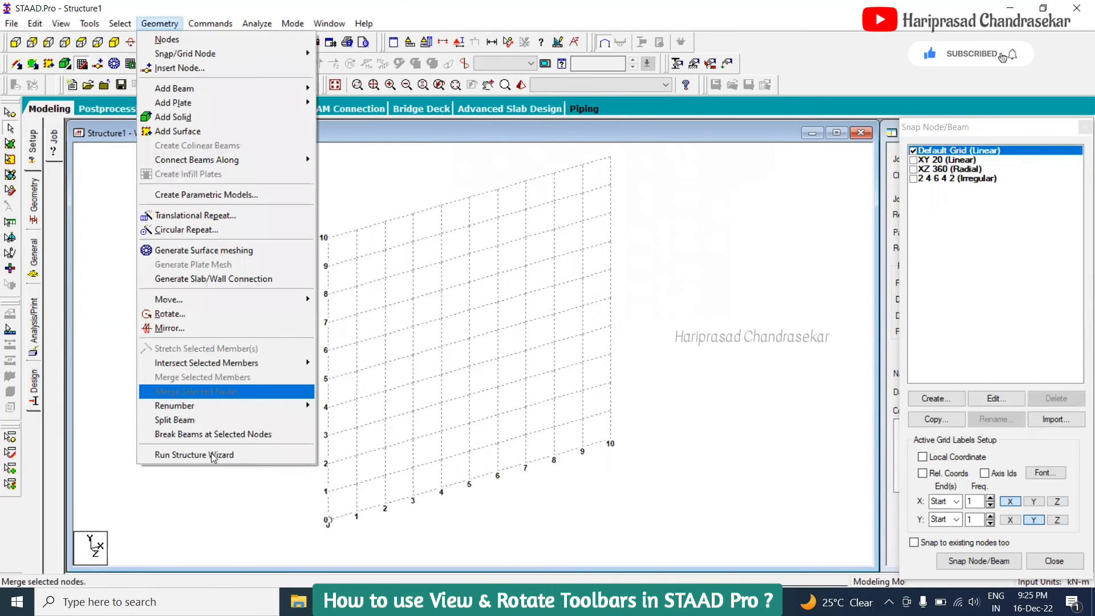
mouse_move(194, 455)
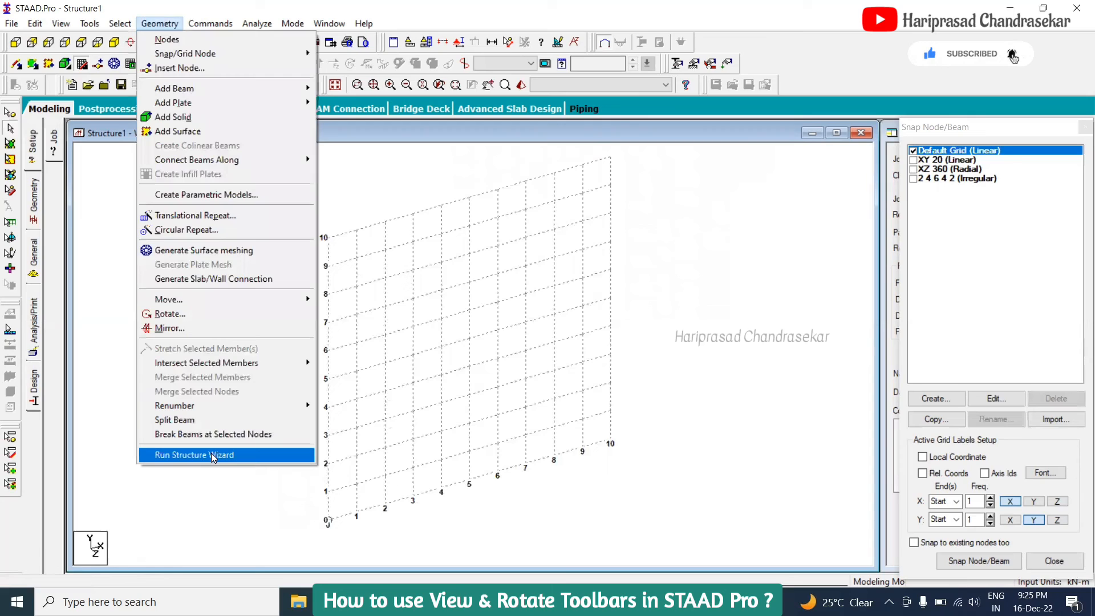
mouse_move(383, 332)
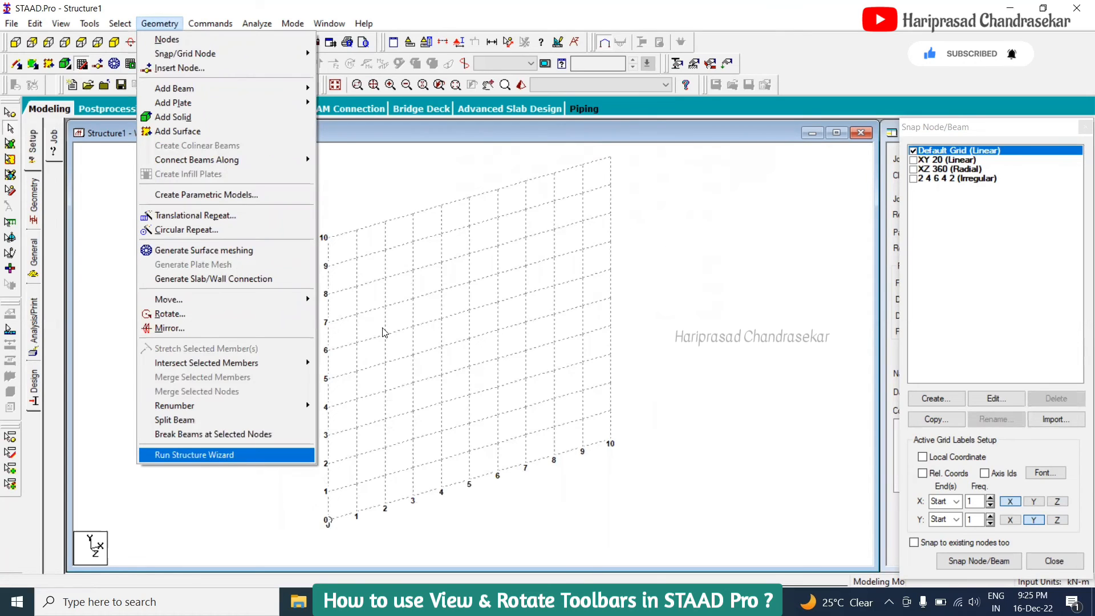